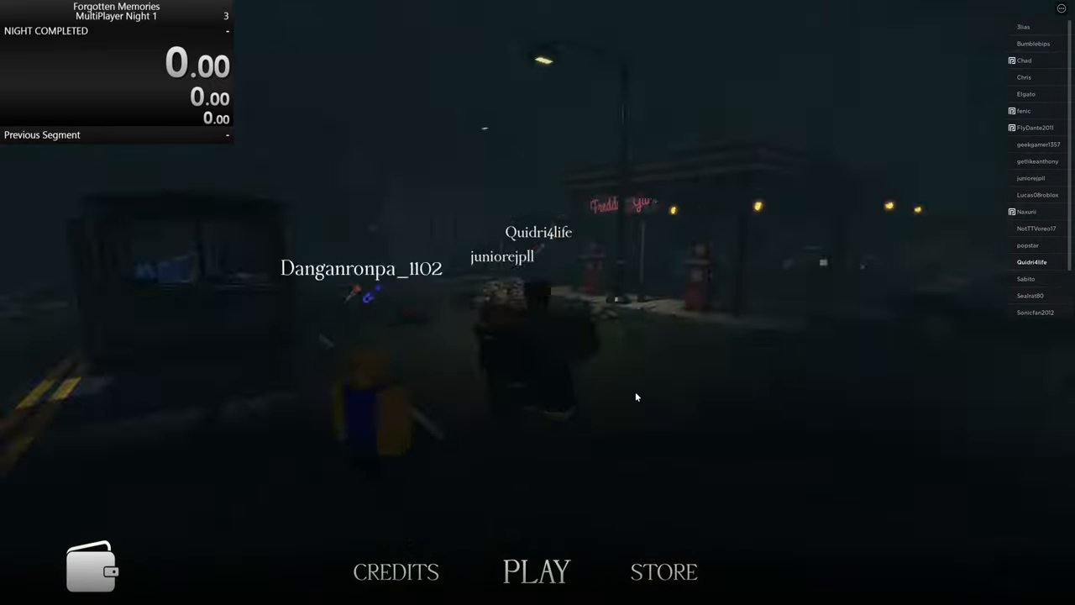
# Step: Join the NIGHT I - PUBLIC lobby from the multiplayer server list
pyautogui.click(534, 571)
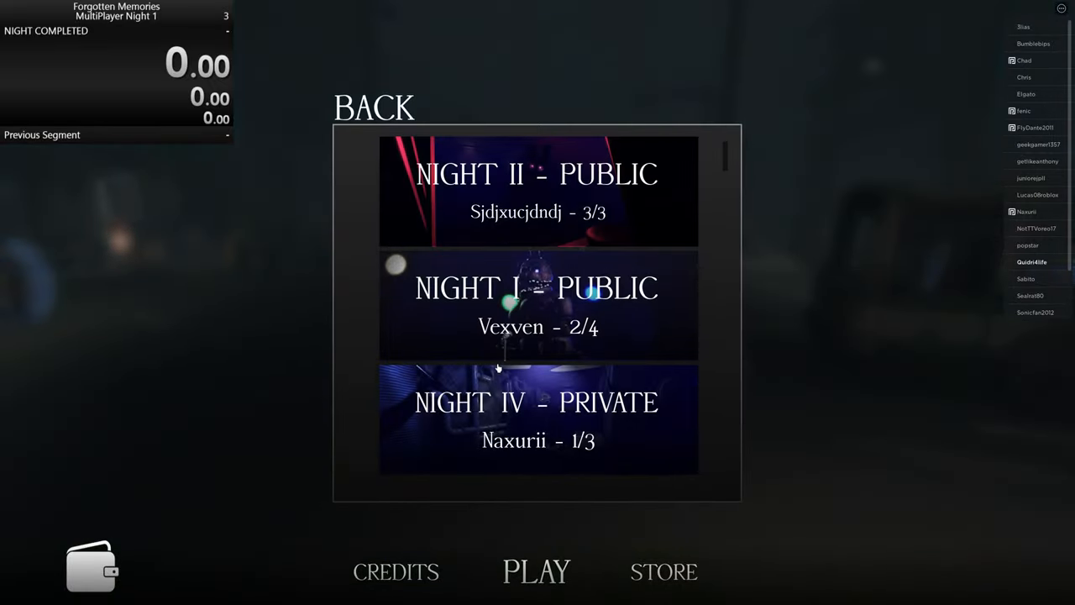
pyautogui.click(537, 307)
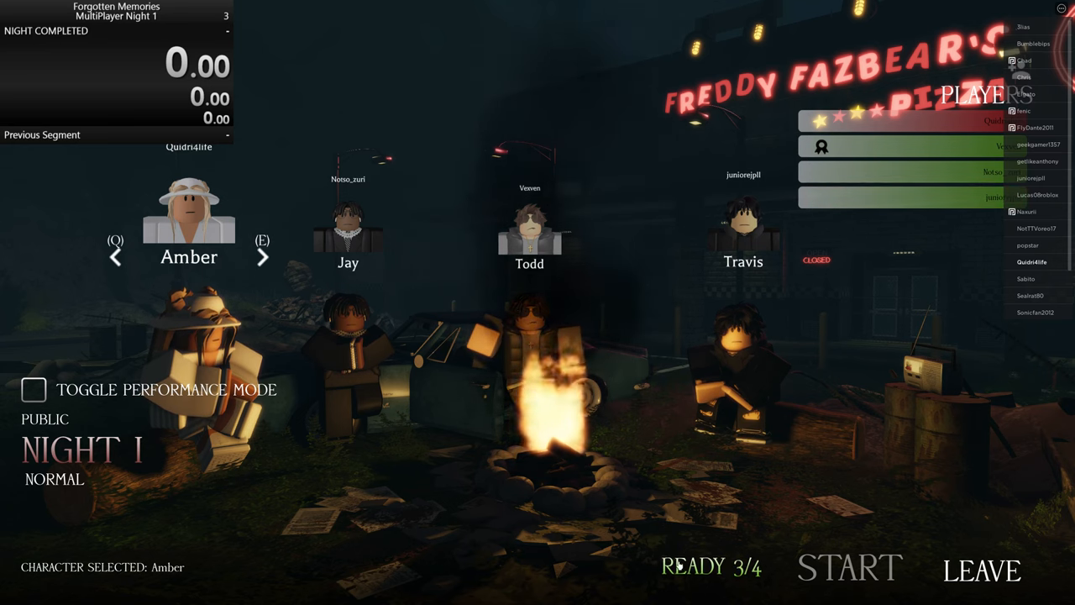
# Step: Start Night I with the lobby group and wait through the loading screen
pyautogui.click(850, 568)
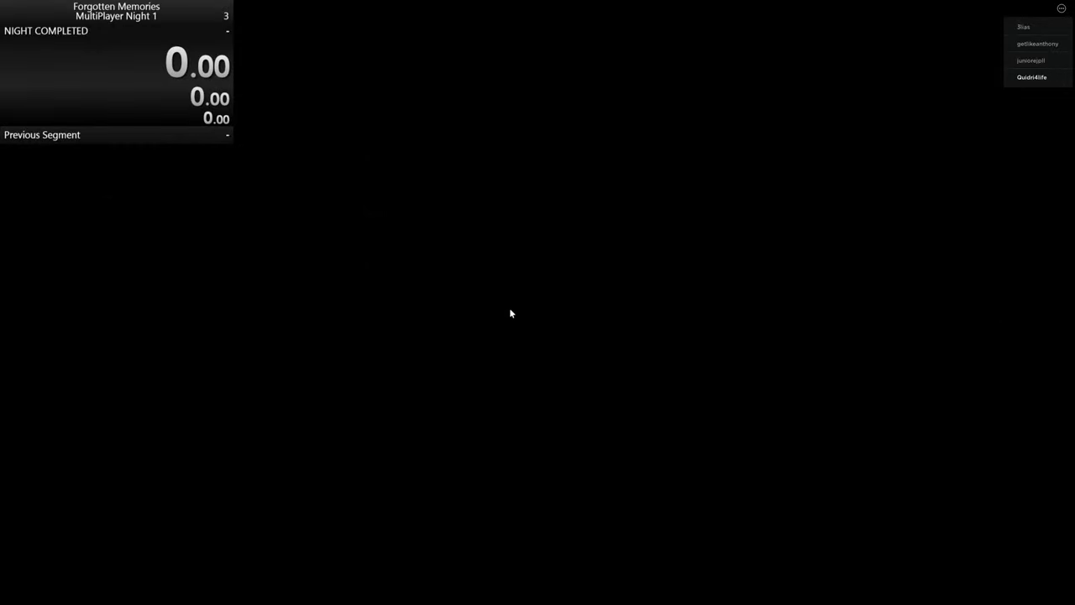
pyautogui.moveTo(521, 299)
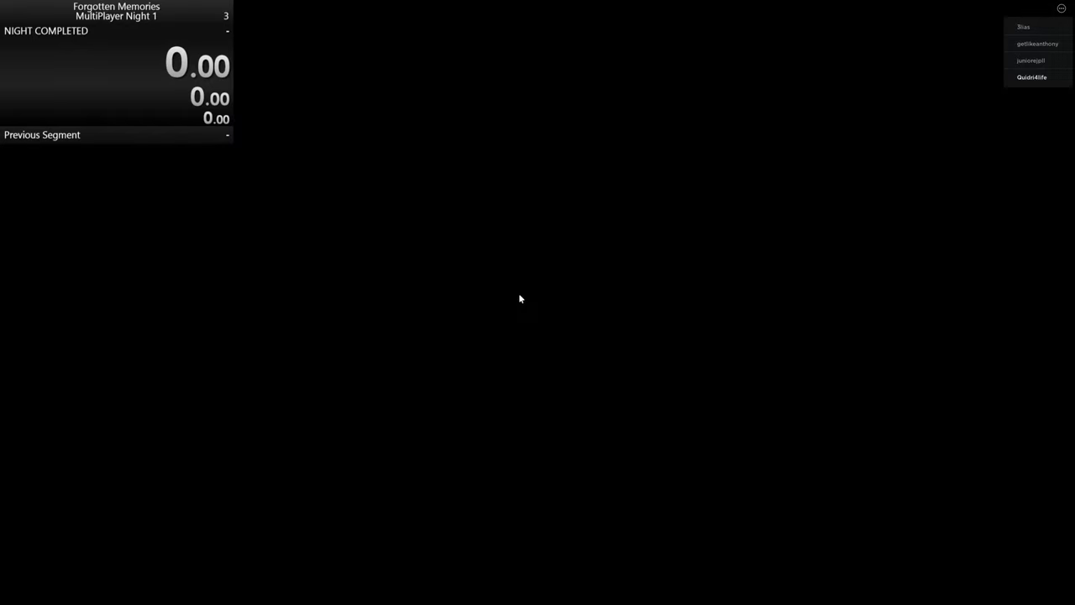
pyautogui.moveTo(527, 537)
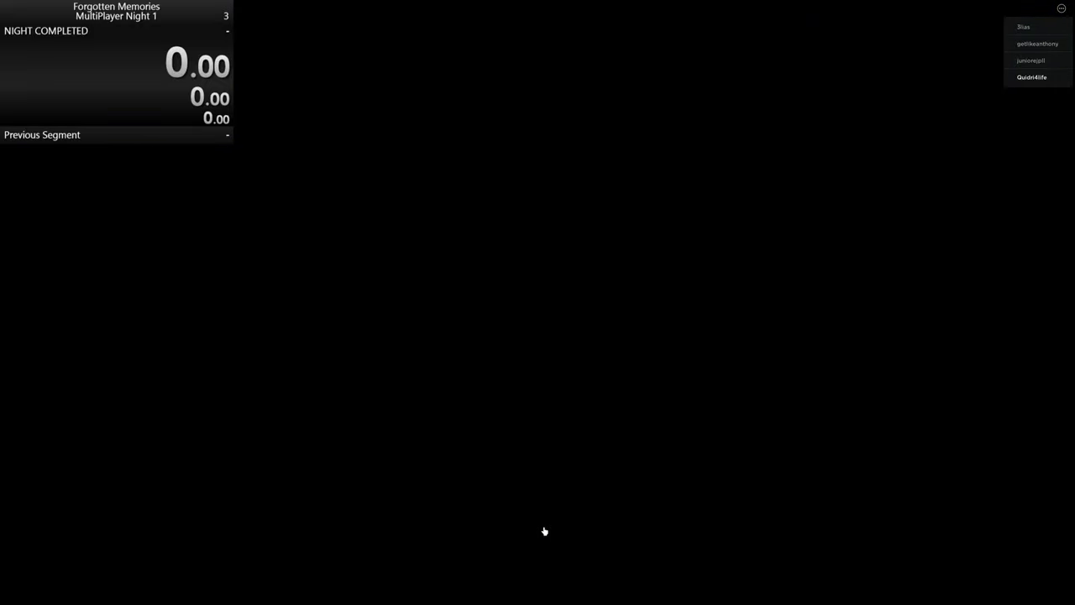
pyautogui.moveTo(270, 375)
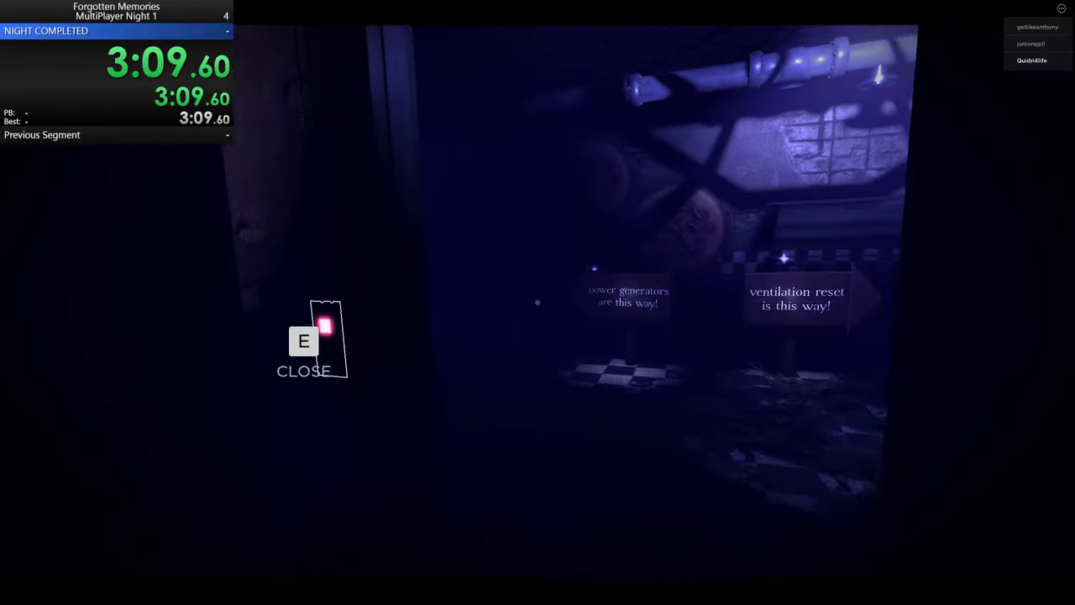
# Step: Close the nearby door, then hold E to fully close the curtain
pyautogui.press('e')
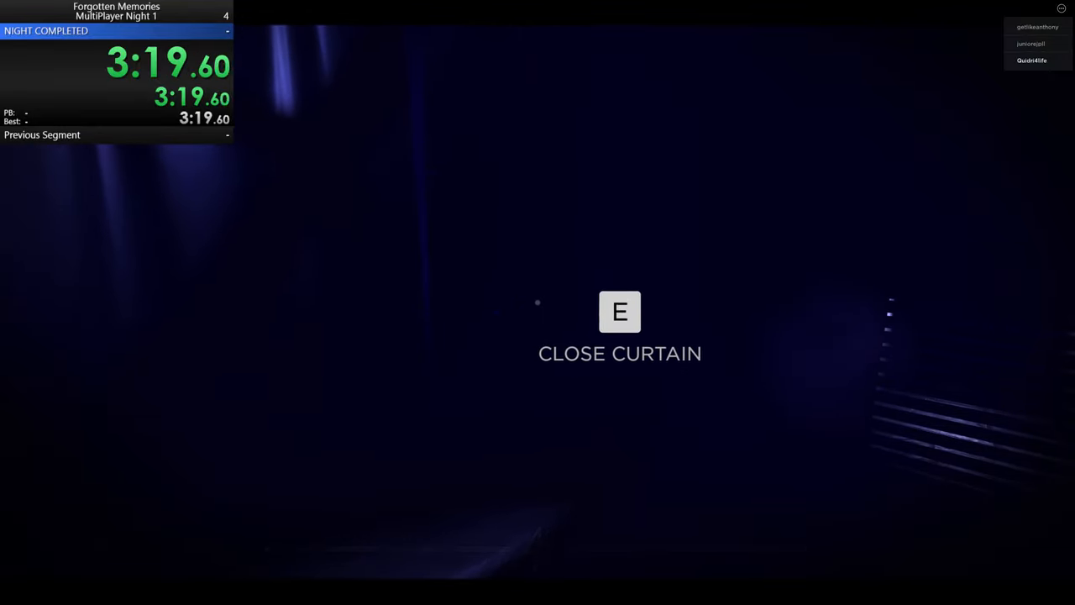
pyautogui.press('e')
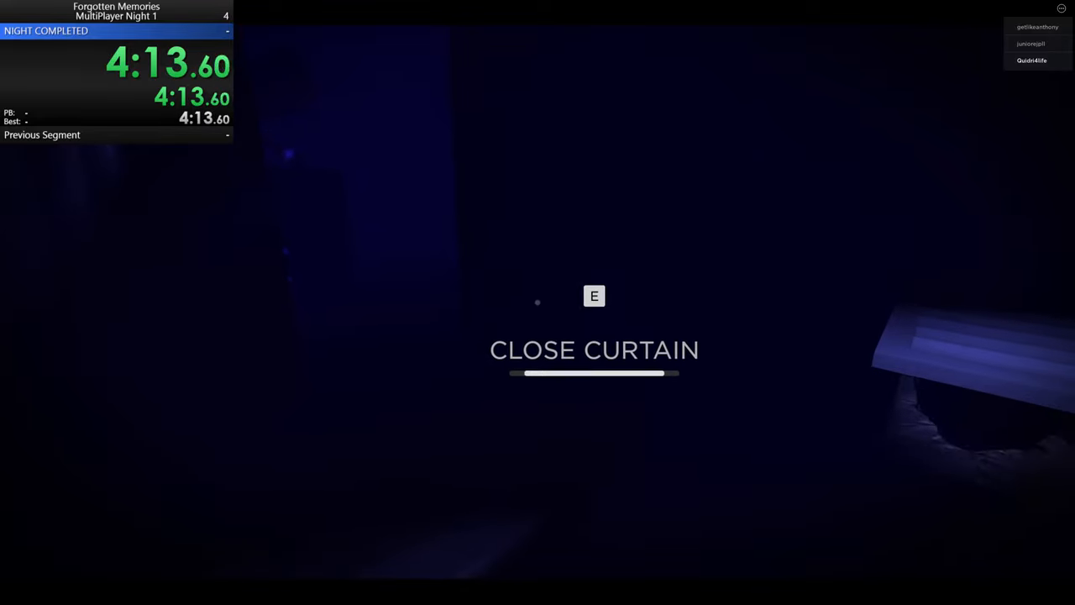
pyautogui.press('e')
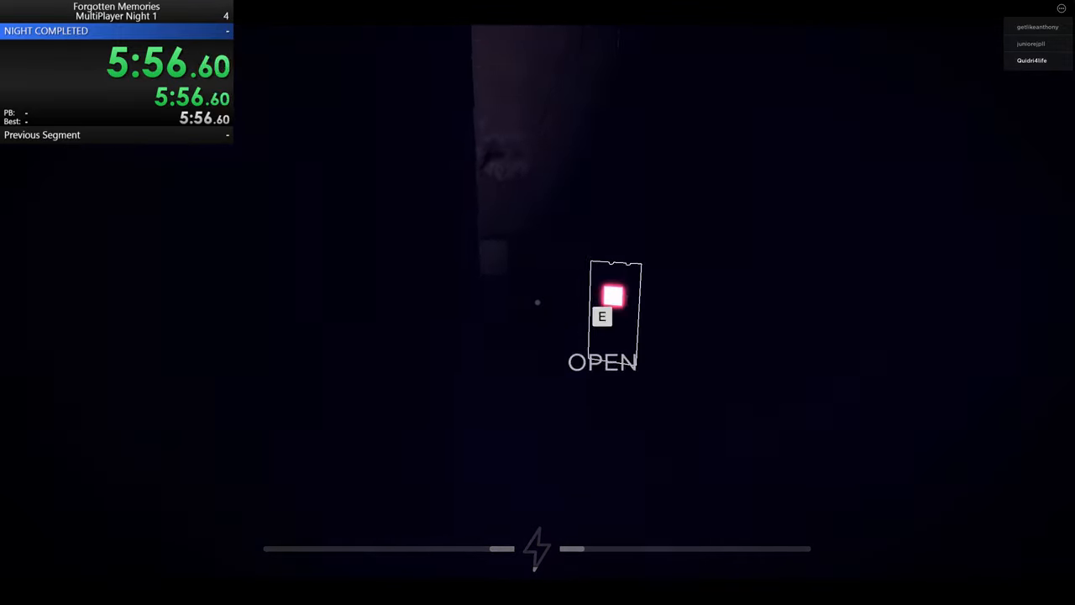
# Step: Check the camera monitor, then close the curtain again to finish Night 1 at 7:52.71
pyautogui.press('e')
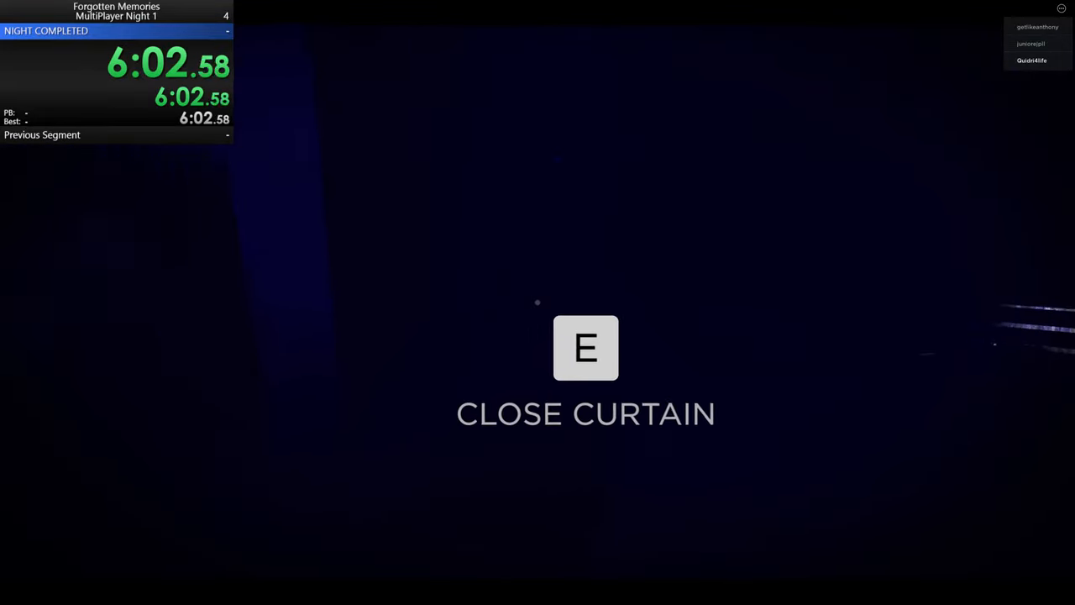
pyautogui.press('e')
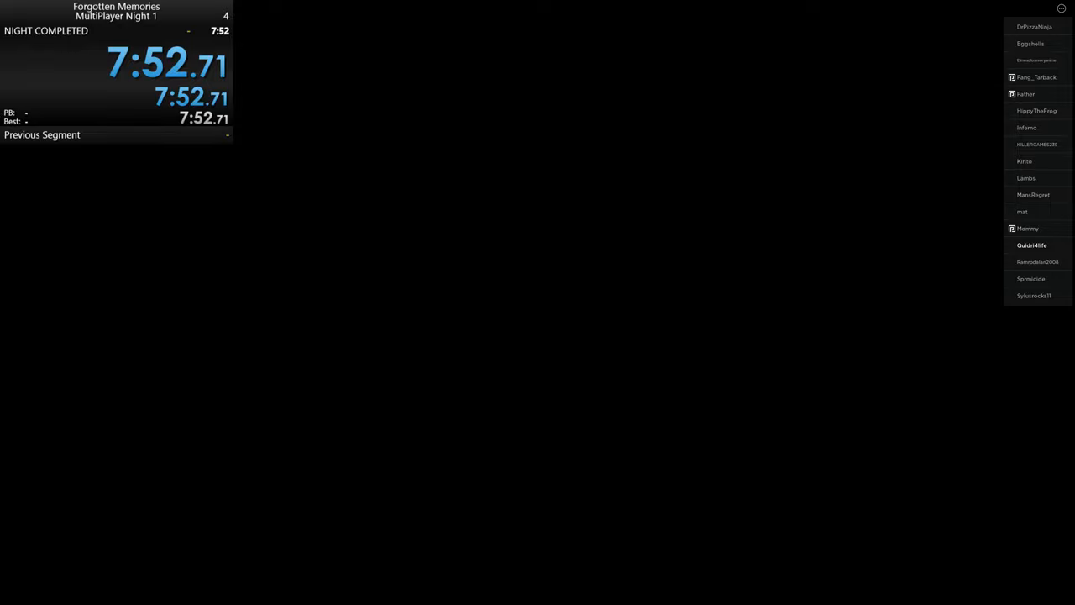
pyautogui.moveTo(834, 351)
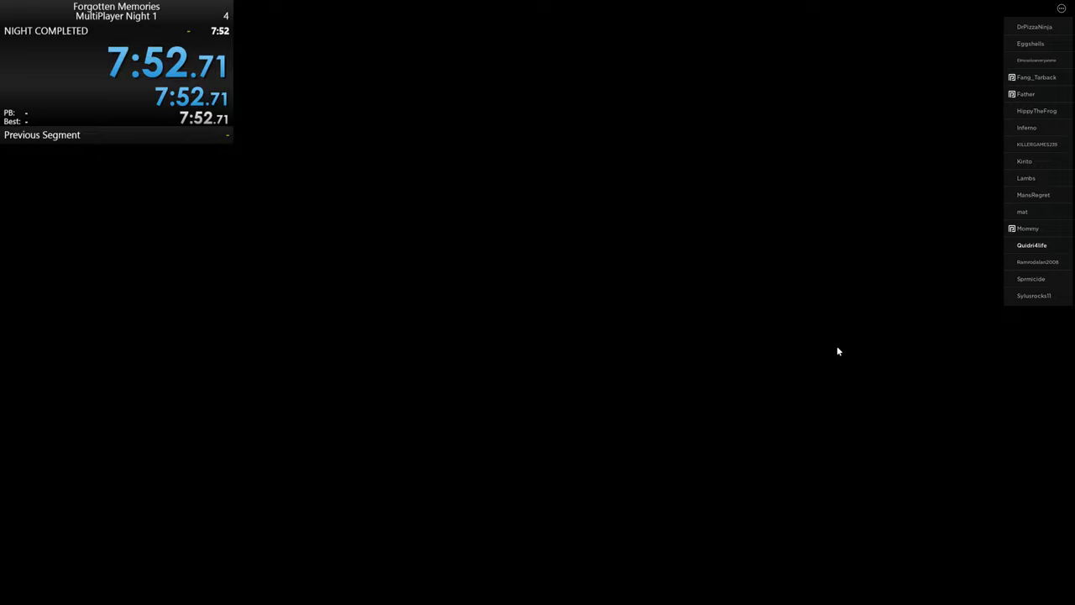
pyautogui.moveTo(829, 353)
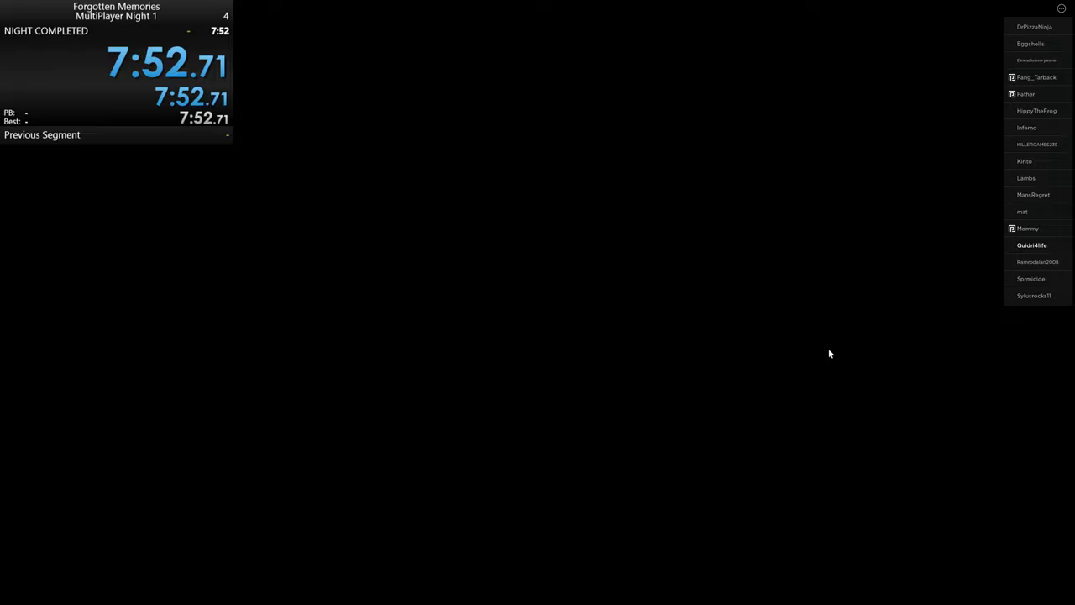